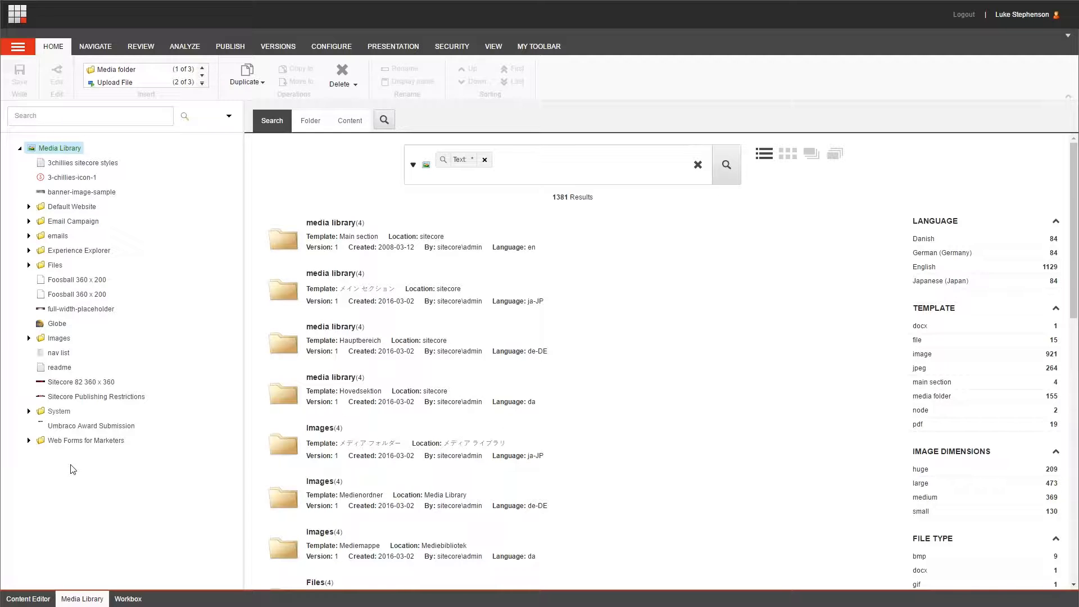
pyautogui.moveTo(28, 600)
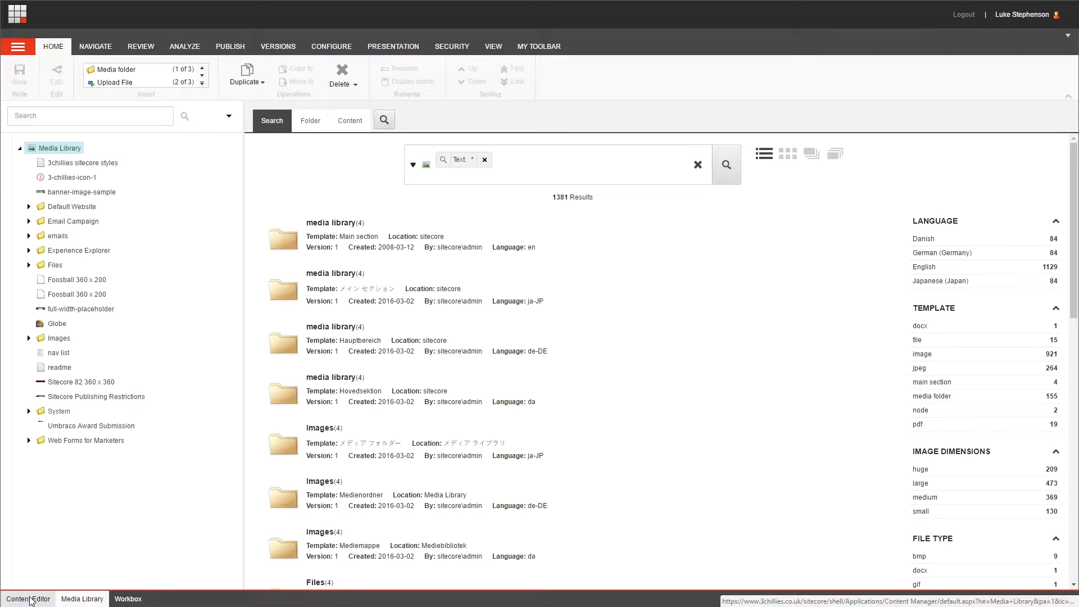
# Step: Open the Call the Sitecore Superheroes image under Images > Campaigns > Audit Campaign
pyautogui.click(28, 598)
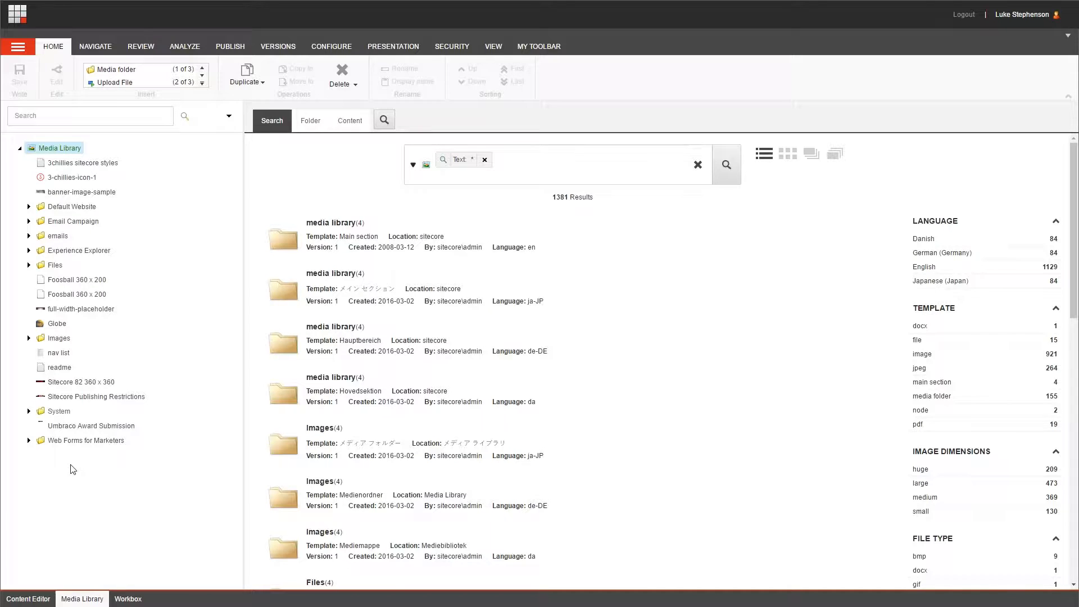
pyautogui.click(87, 214)
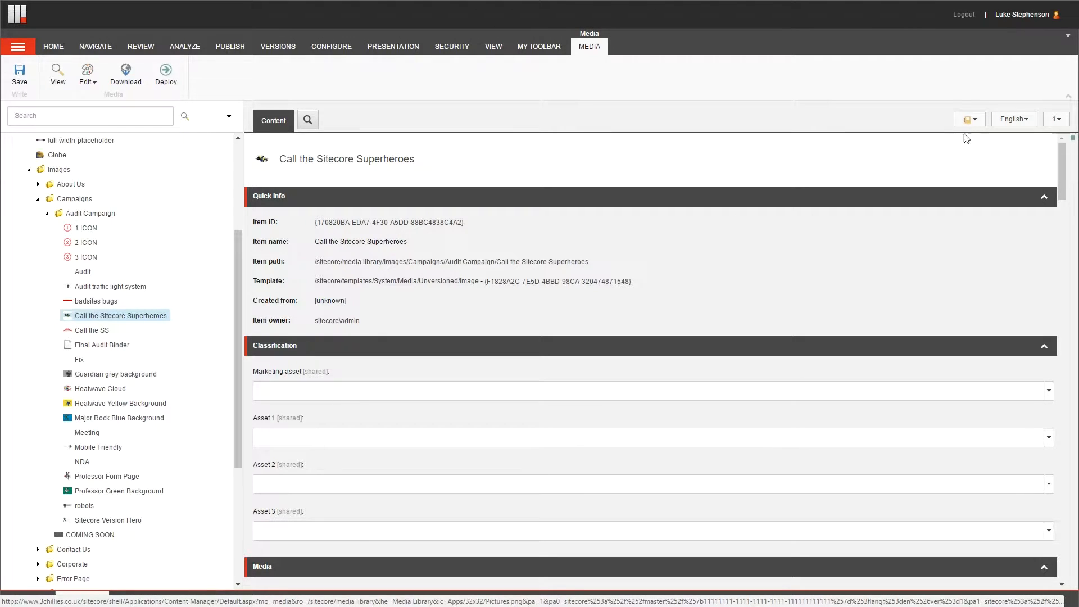
pyautogui.moveTo(980, 122)
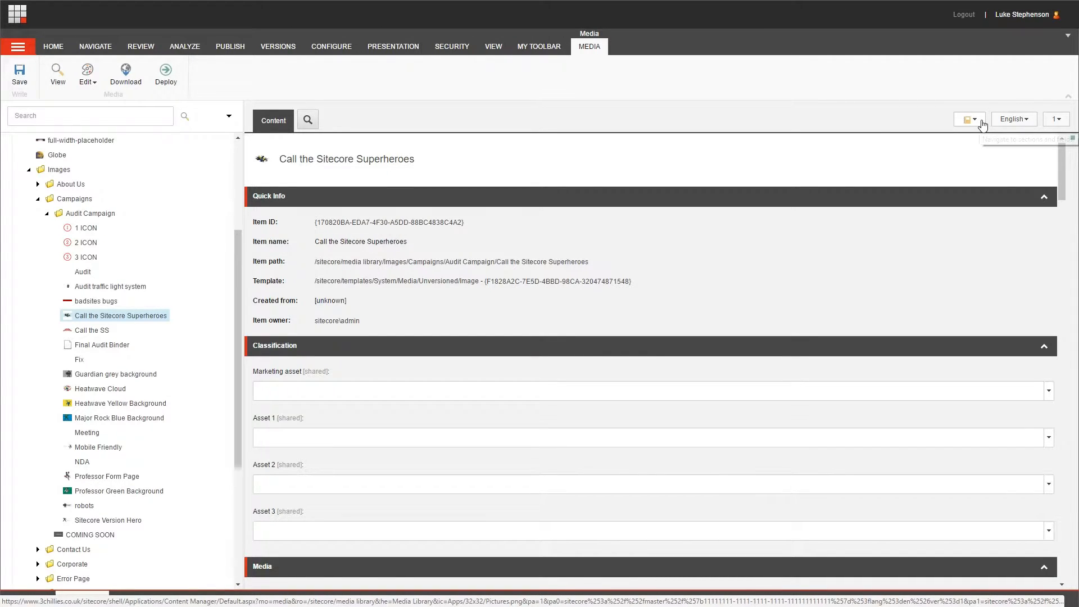
# Step: Review the image item's field sections from the section navigation dropdown
pyautogui.click(976, 119)
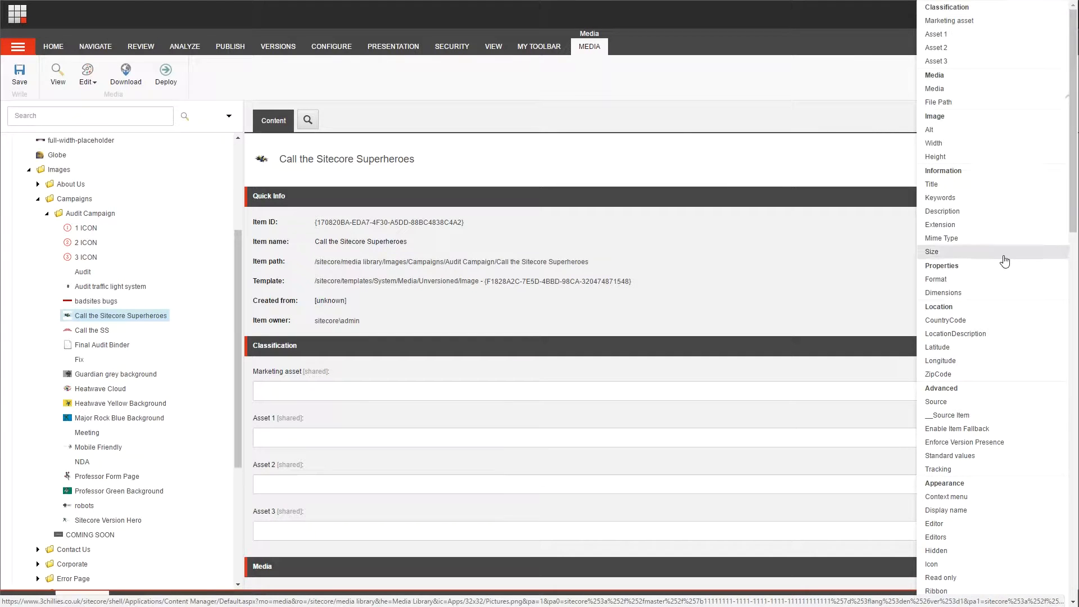
pyautogui.scroll(-3)
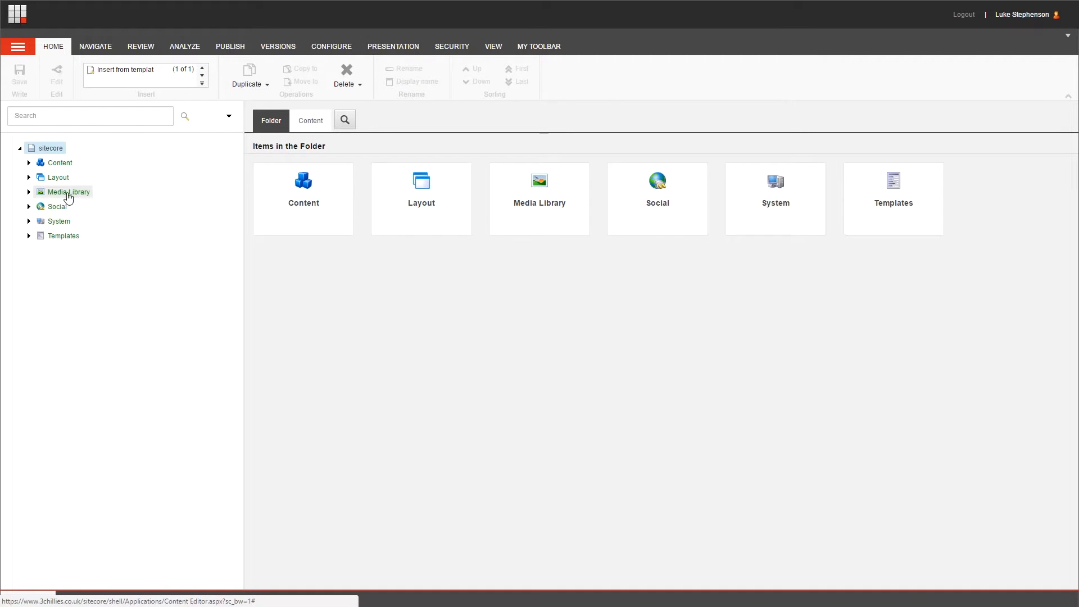
# Step: Select Media Library in the content tree, then show the Sitecore applications menu
pyautogui.click(69, 191)
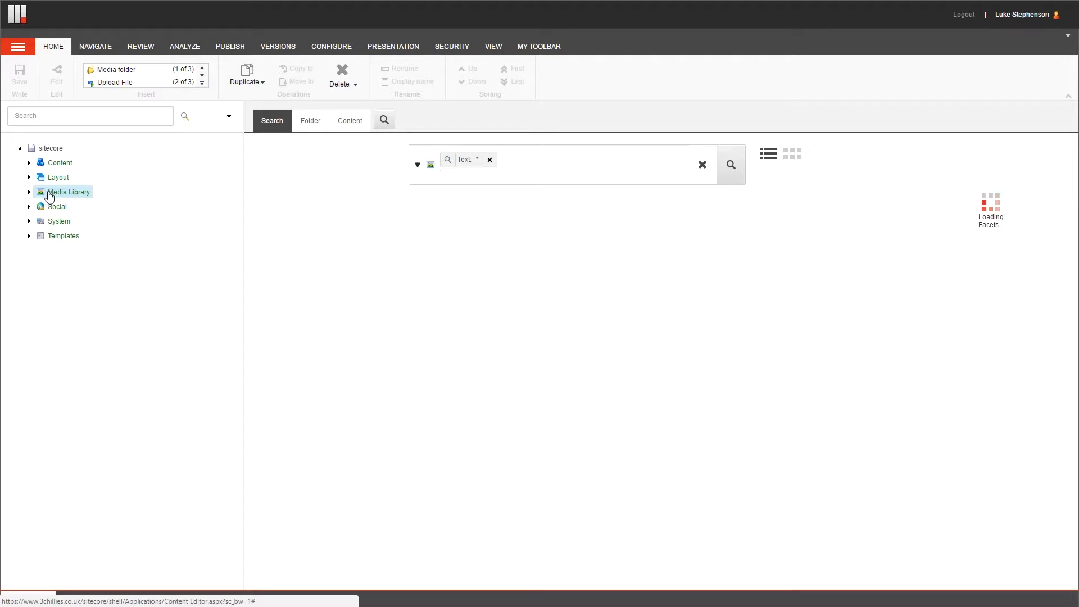
pyautogui.click(731, 164)
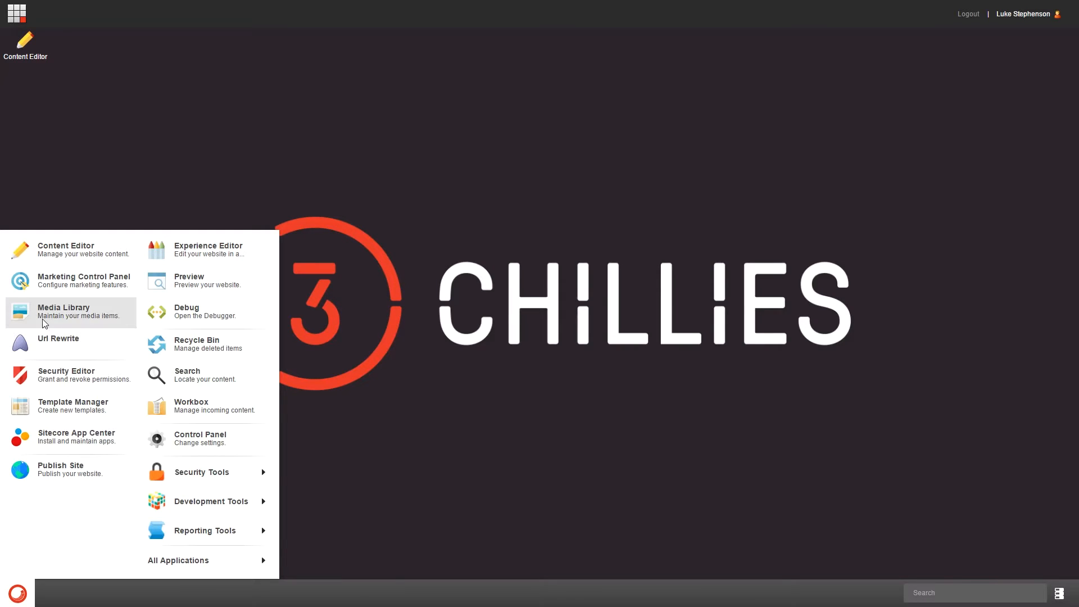
# Step: Launch the Media Library application from the Sitecore start menu
pyautogui.click(63, 311)
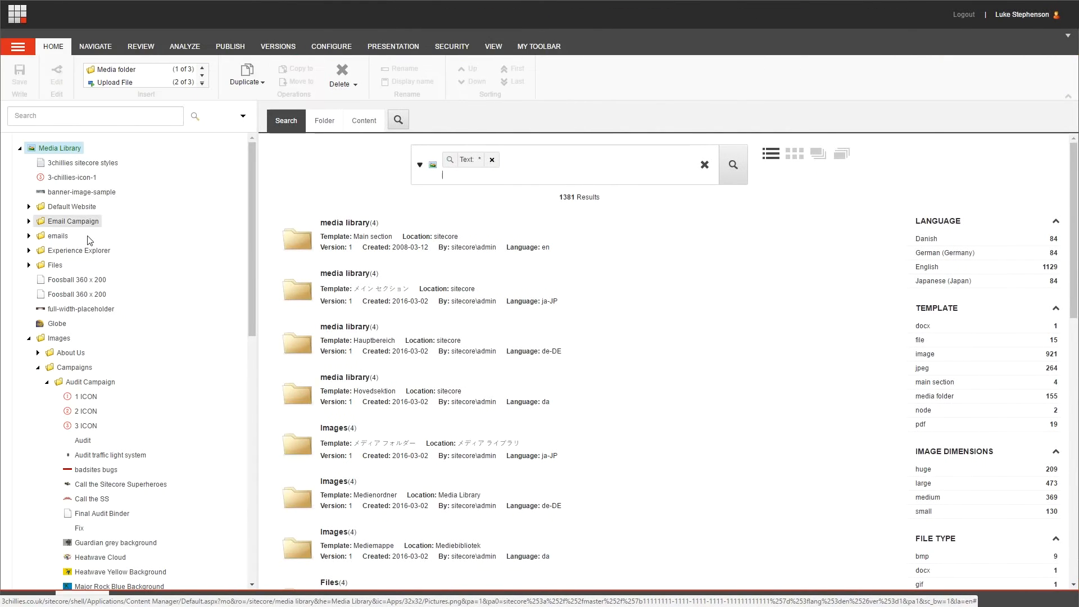
pyautogui.click(120, 484)
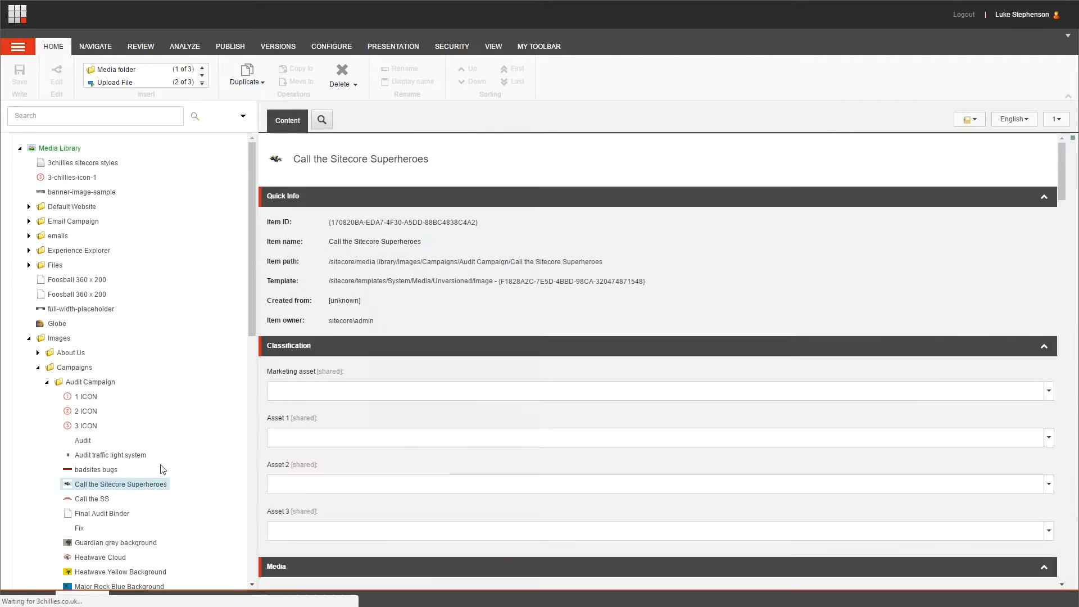
pyautogui.click(589, 46)
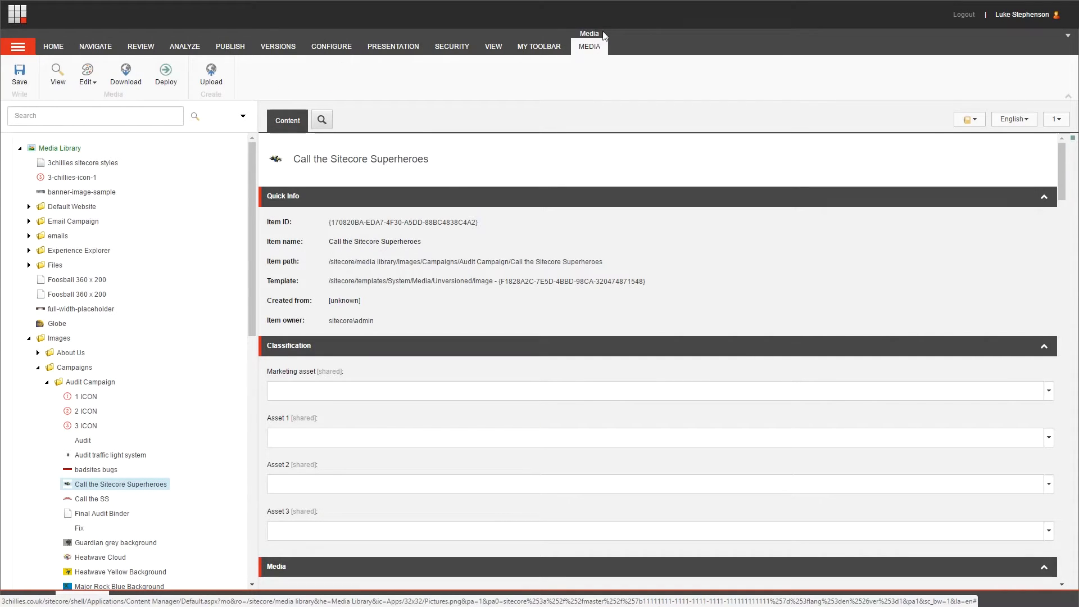
pyautogui.moveTo(594, 54)
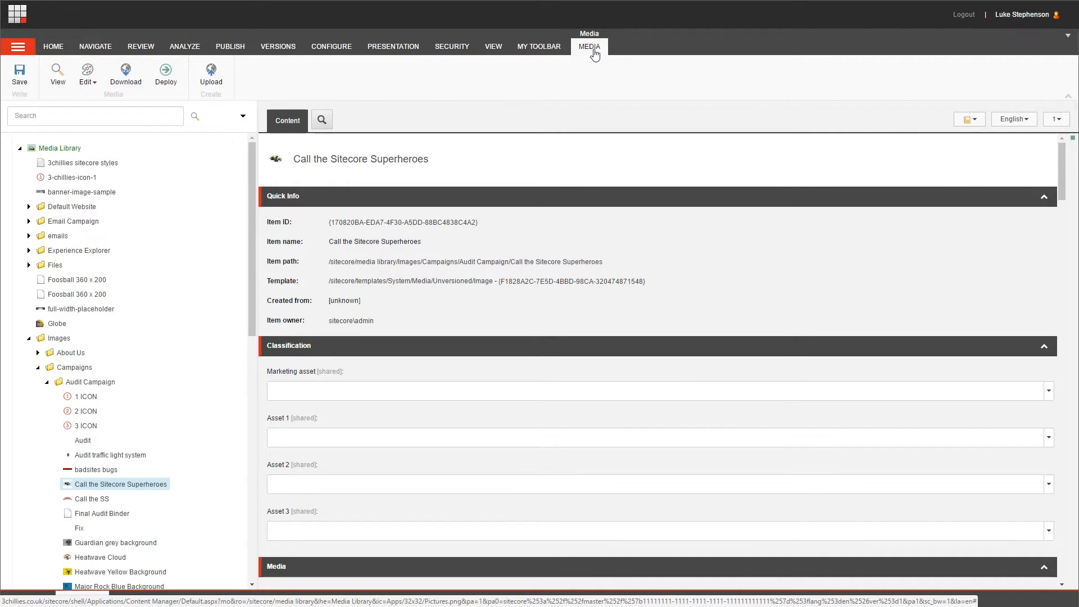
pyautogui.moveTo(567, 53)
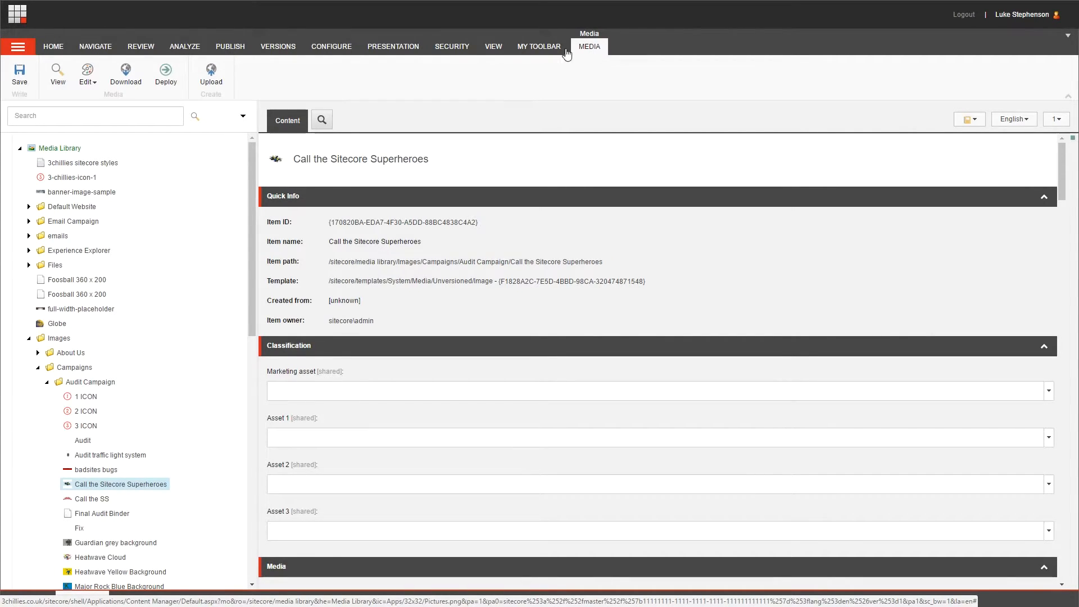
pyautogui.moveTo(38, 85)
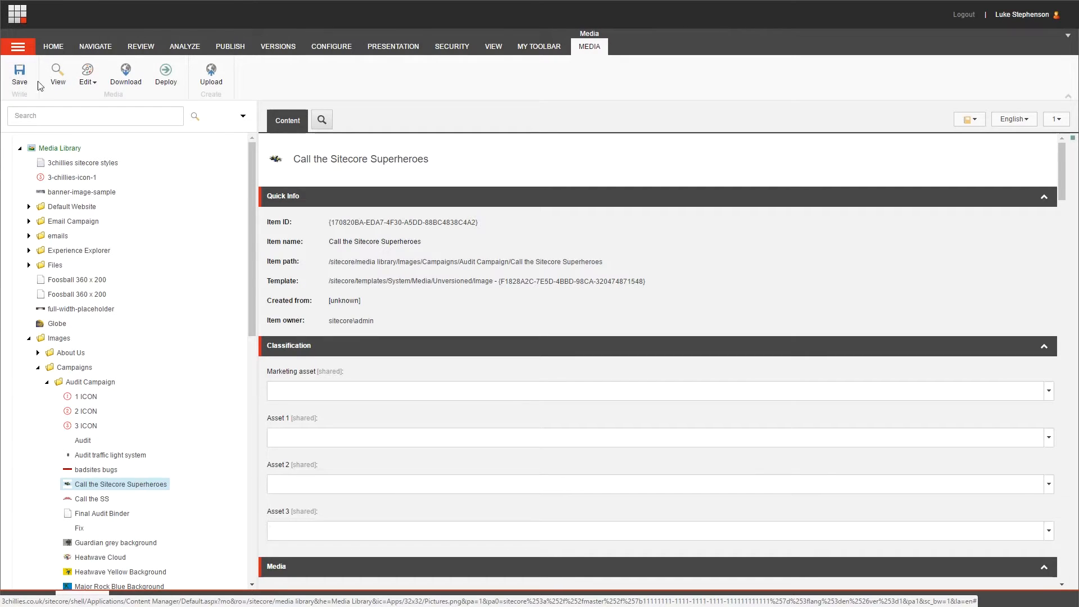
pyautogui.moveTo(166, 85)
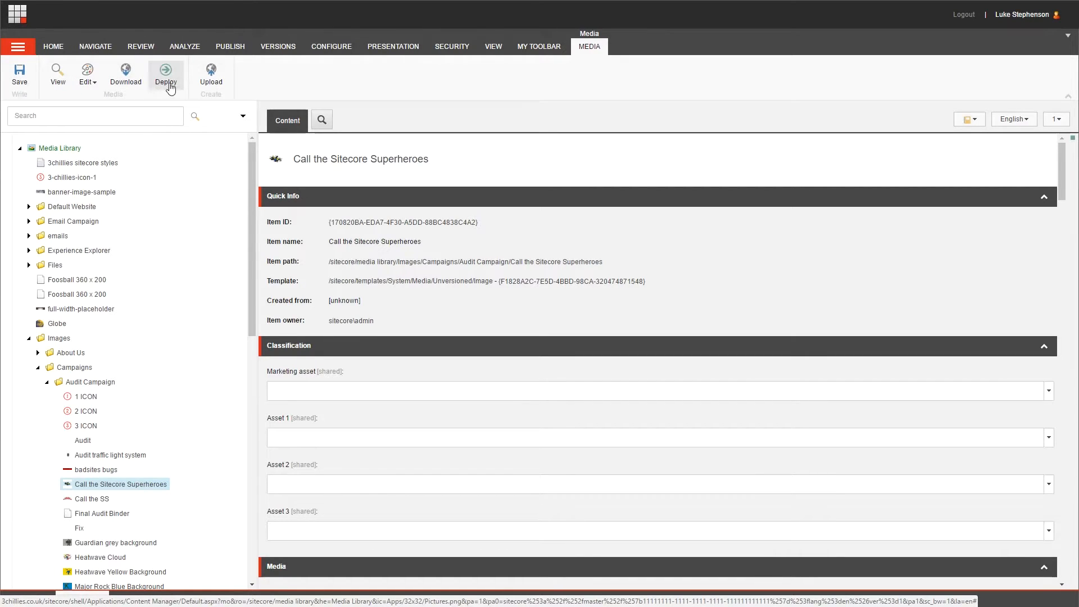
pyautogui.moveTo(212, 89)
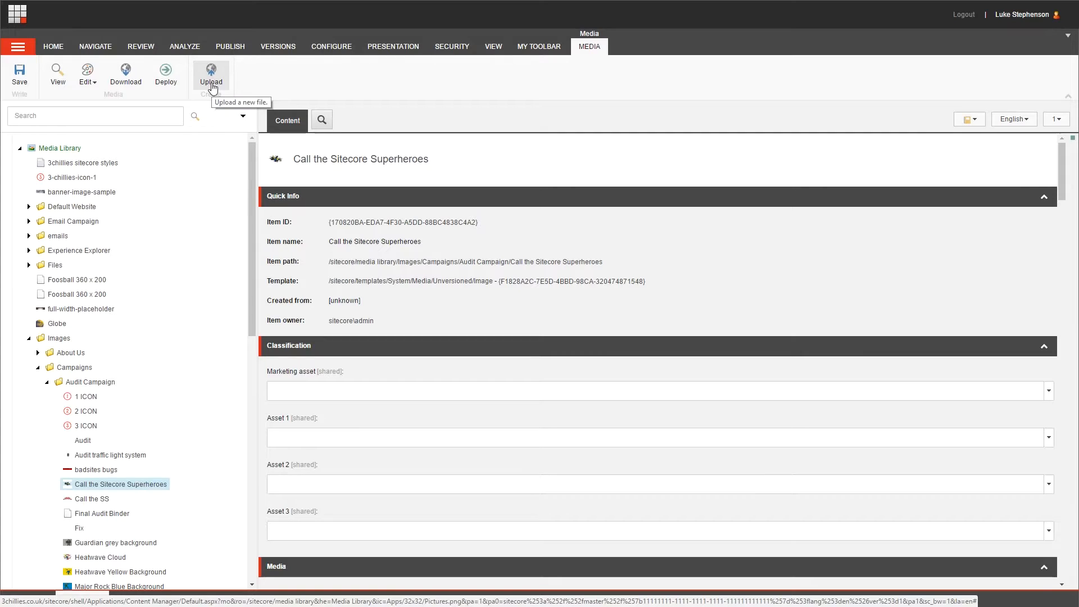
pyautogui.moveTo(258, 90)
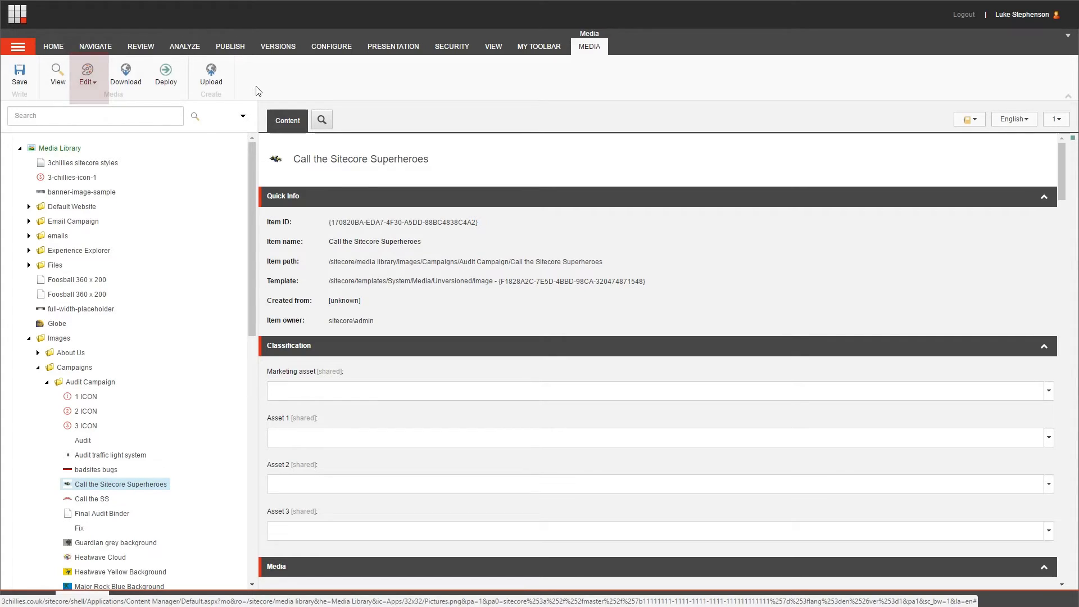
pyautogui.moveTo(259, 90)
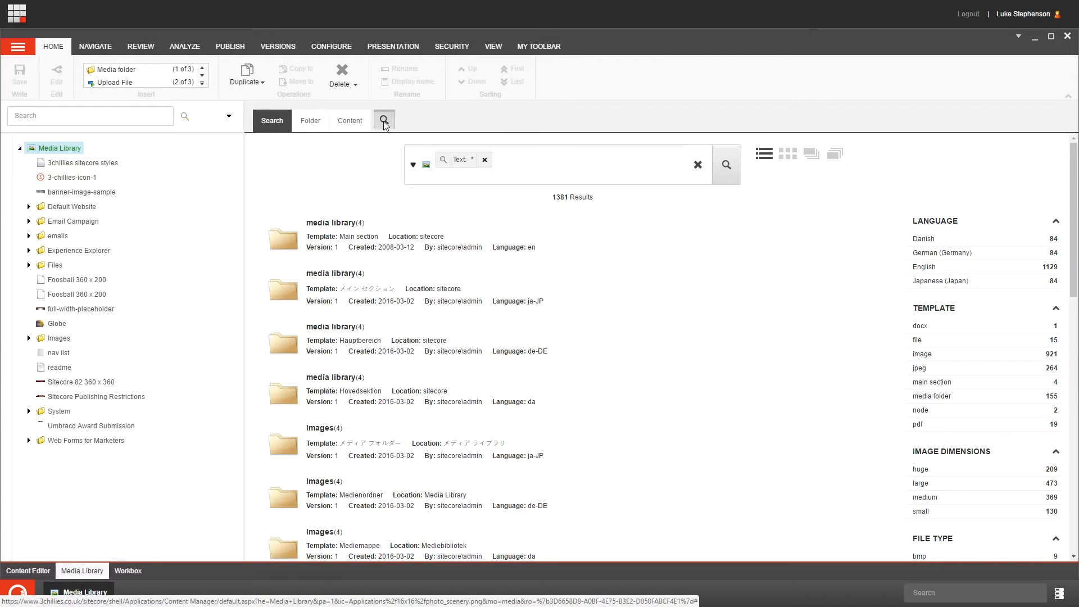
# Step: Add a Search [1] view, then view the Folder, Search and Content tabs for the root item
pyautogui.click(384, 121)
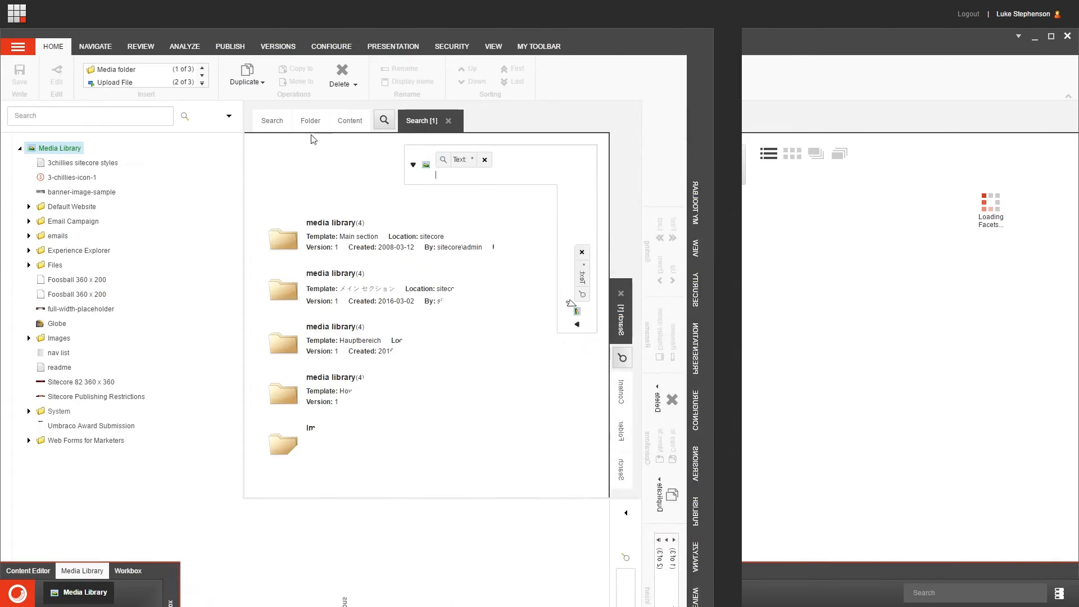
pyautogui.click(311, 120)
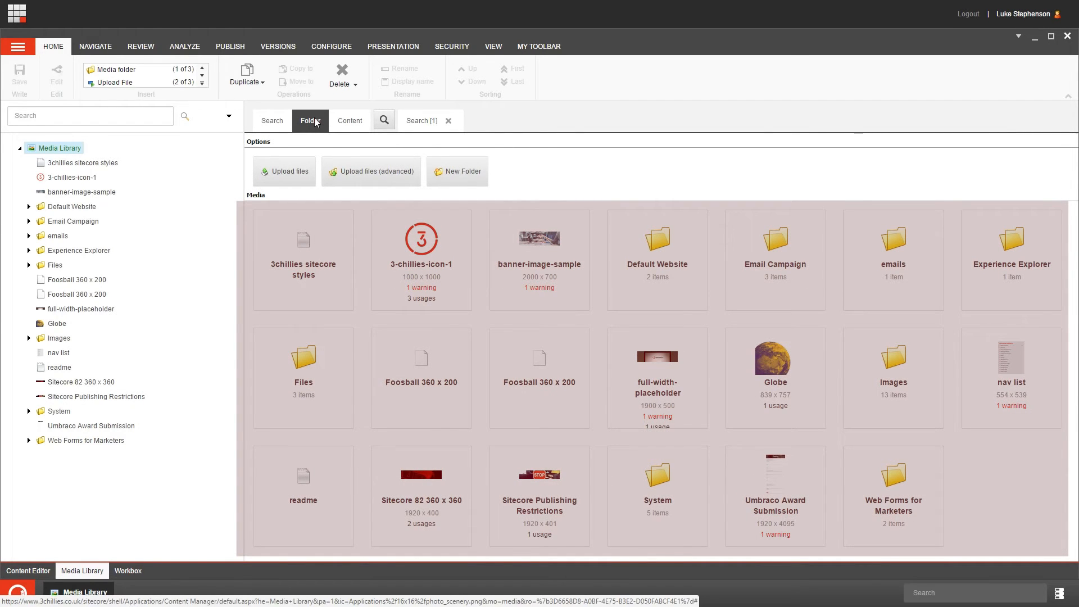
pyautogui.click(272, 120)
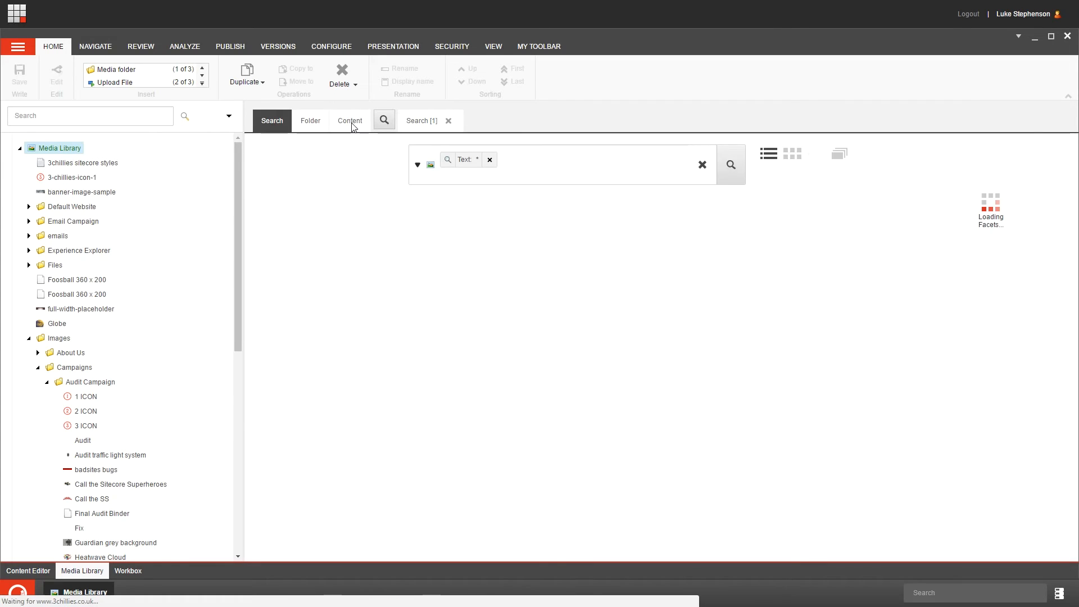
pyautogui.click(349, 120)
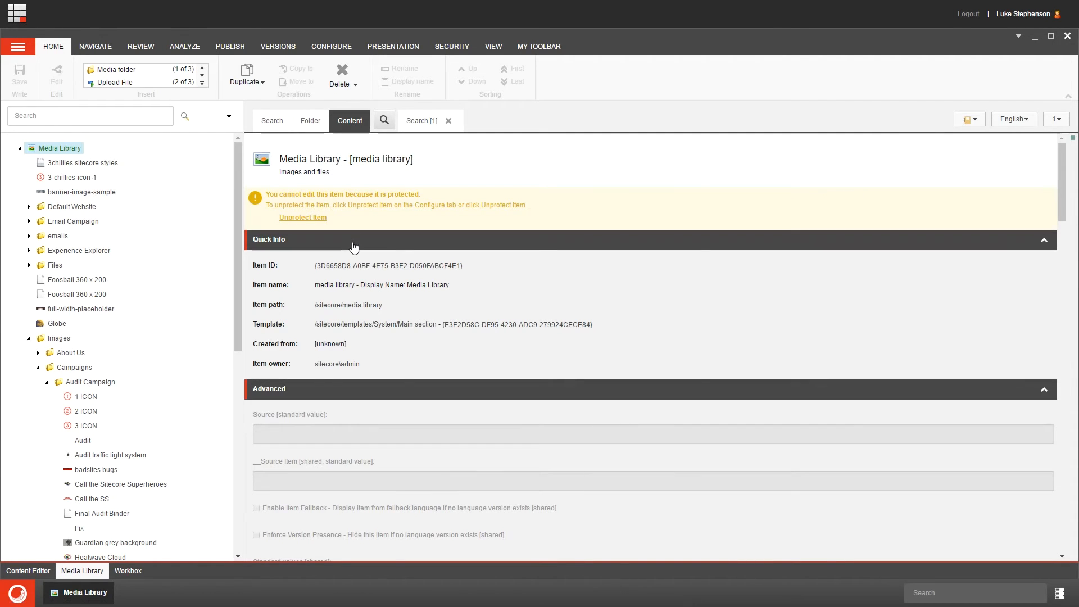